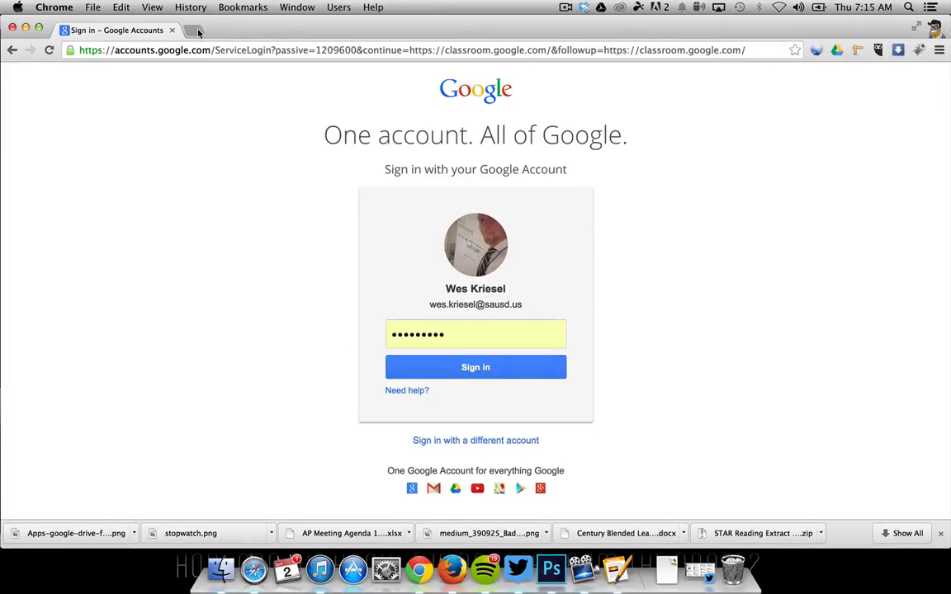
Open a new tab to google.com and start signing in to the Google account.
left_click(198, 31)
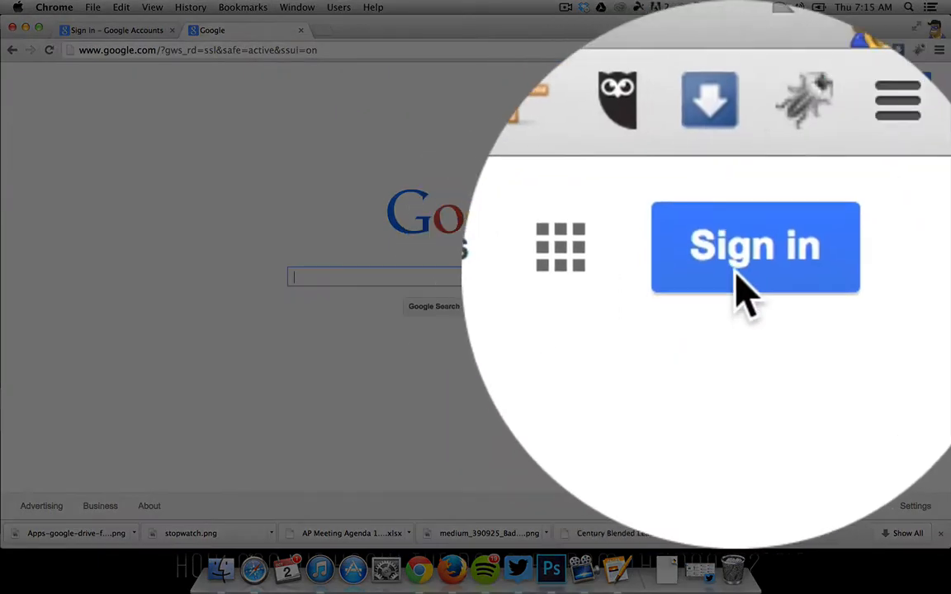
left_click(754, 246)
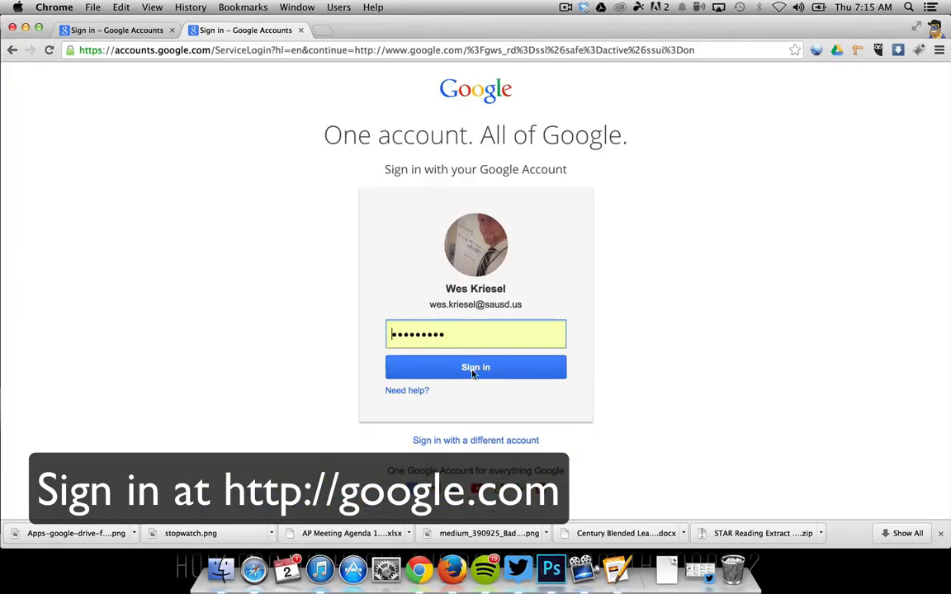
Submit the pre-filled password to complete Google sign-in.
left_click(475, 367)
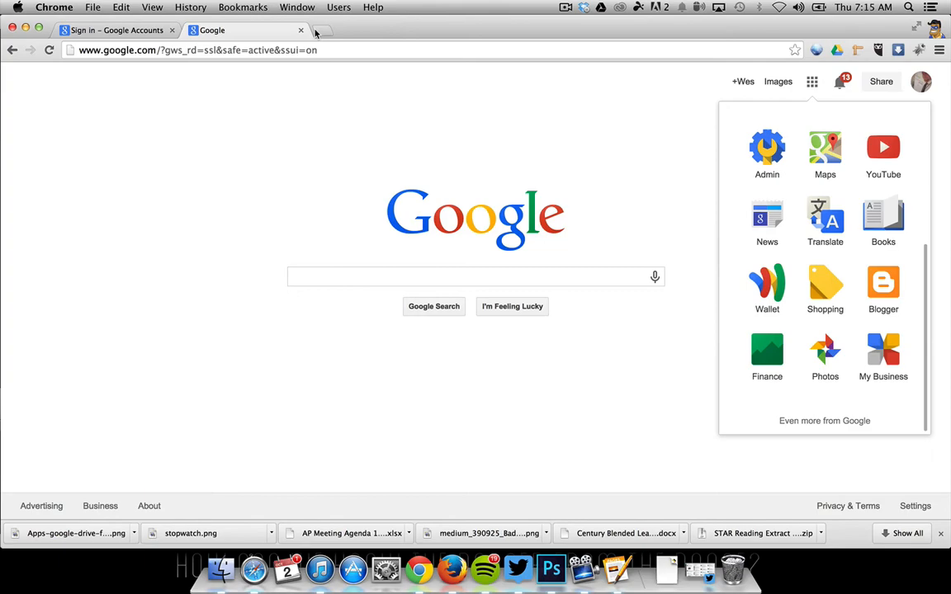
Search 'google classroom' and open the 'Introducing Classroom for Google Apps for Education' result.
type("google classroom")
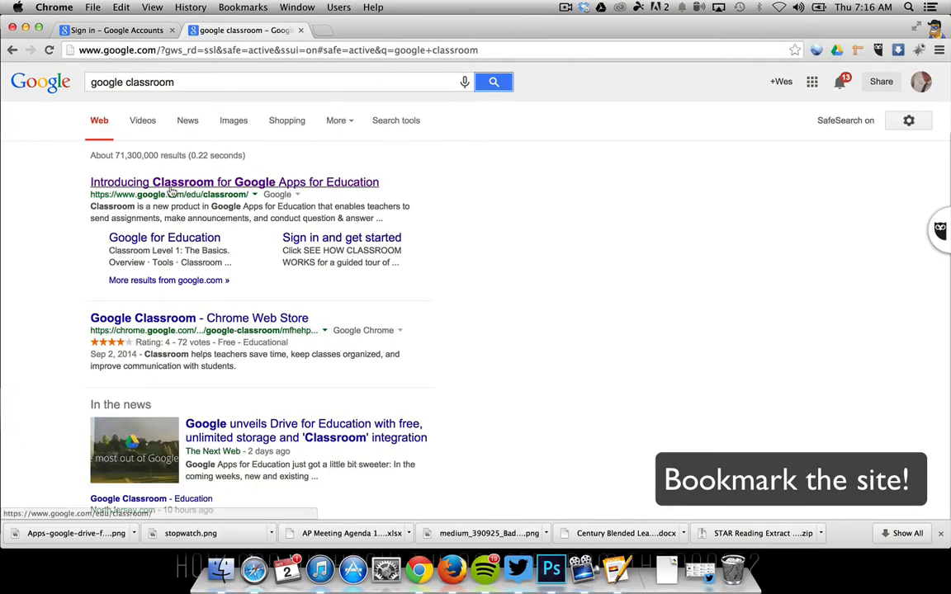
left_click(234, 181)
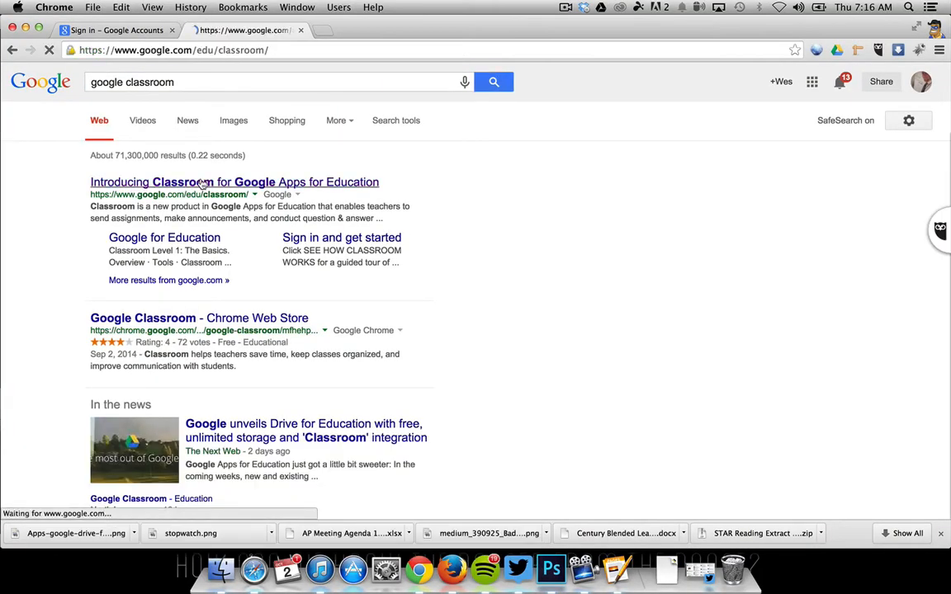
left_click(234, 182)
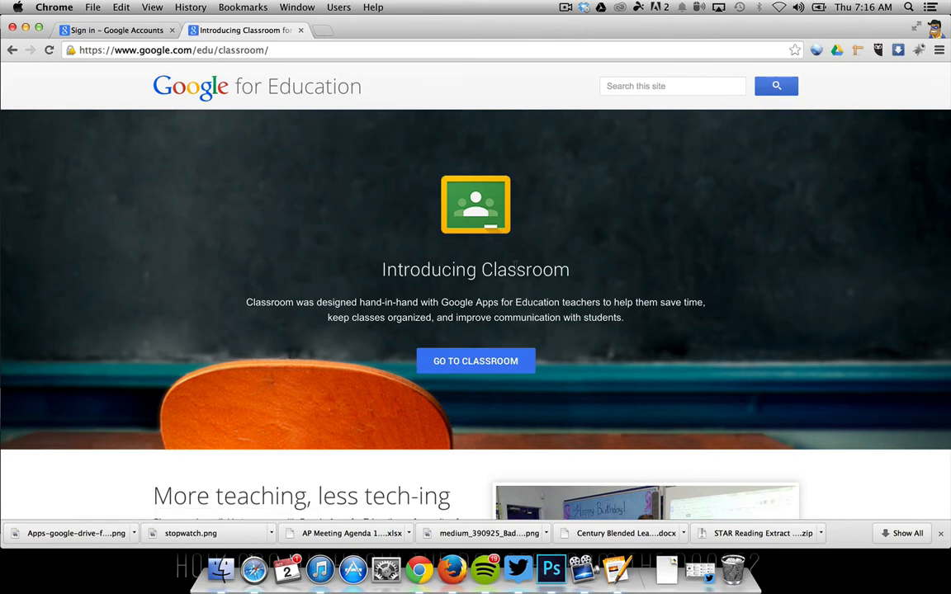
mouse_move(475, 361)
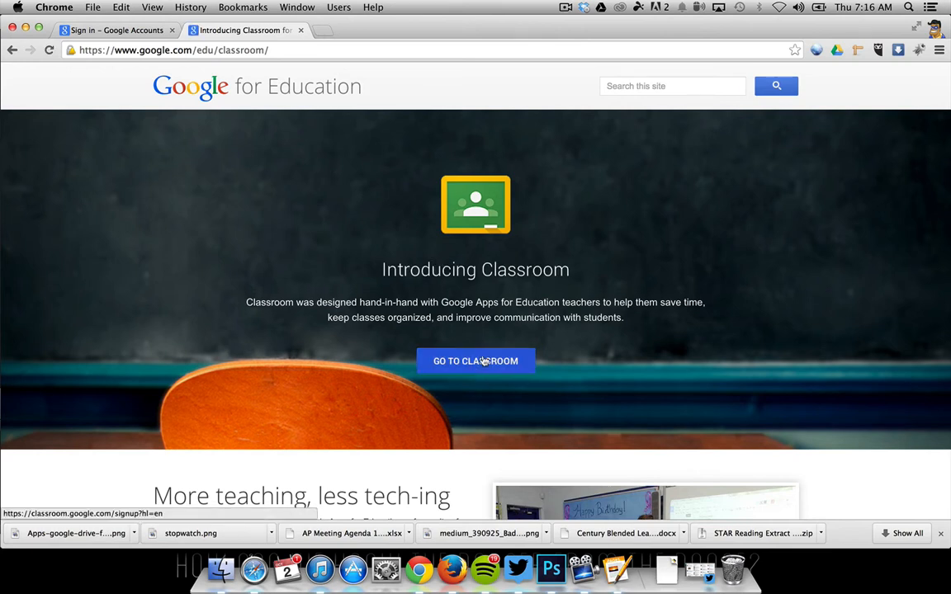
Go to Classroom from the introduction page, reaching the four-class Home page.
left_click(475, 361)
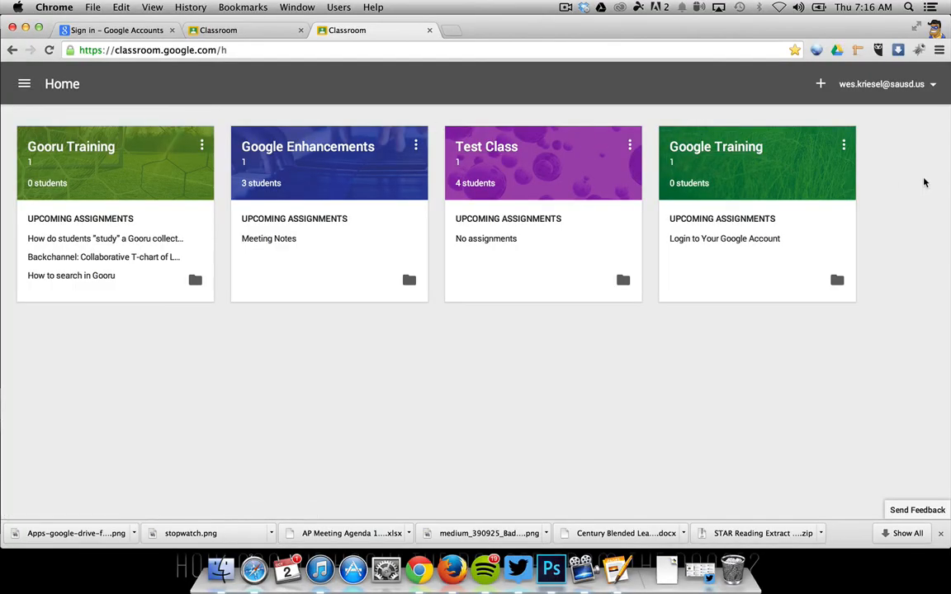
mouse_move(922, 183)
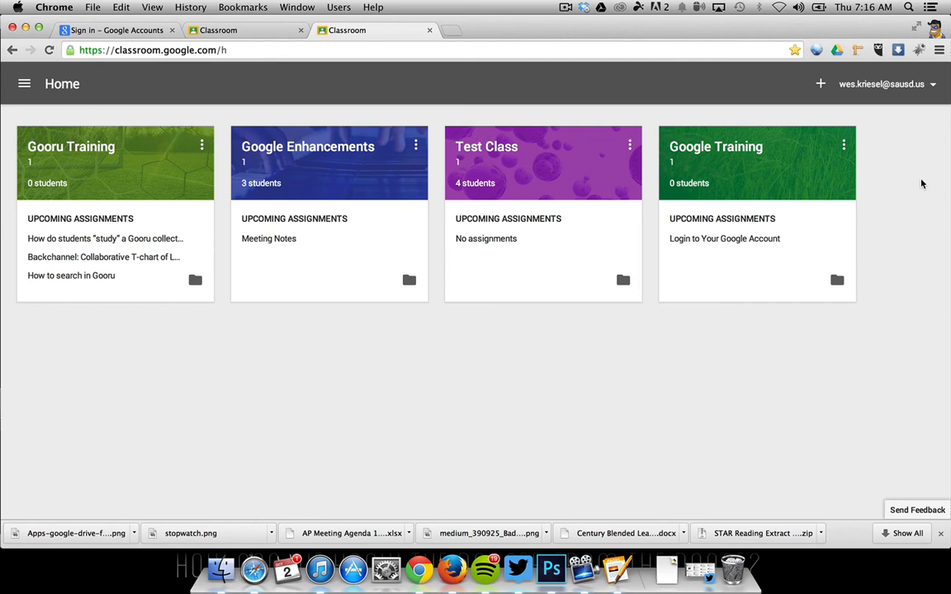
mouse_move(570, 13)
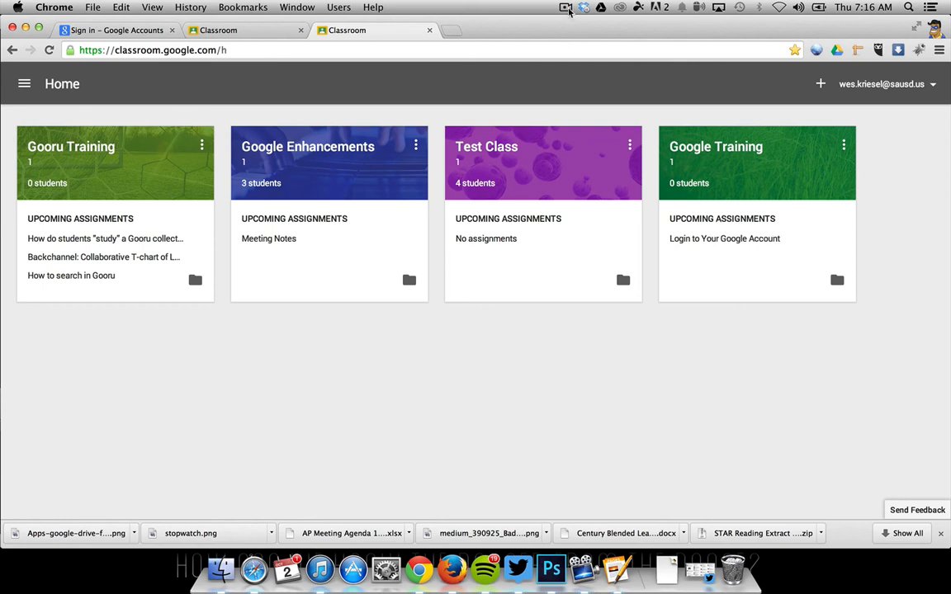